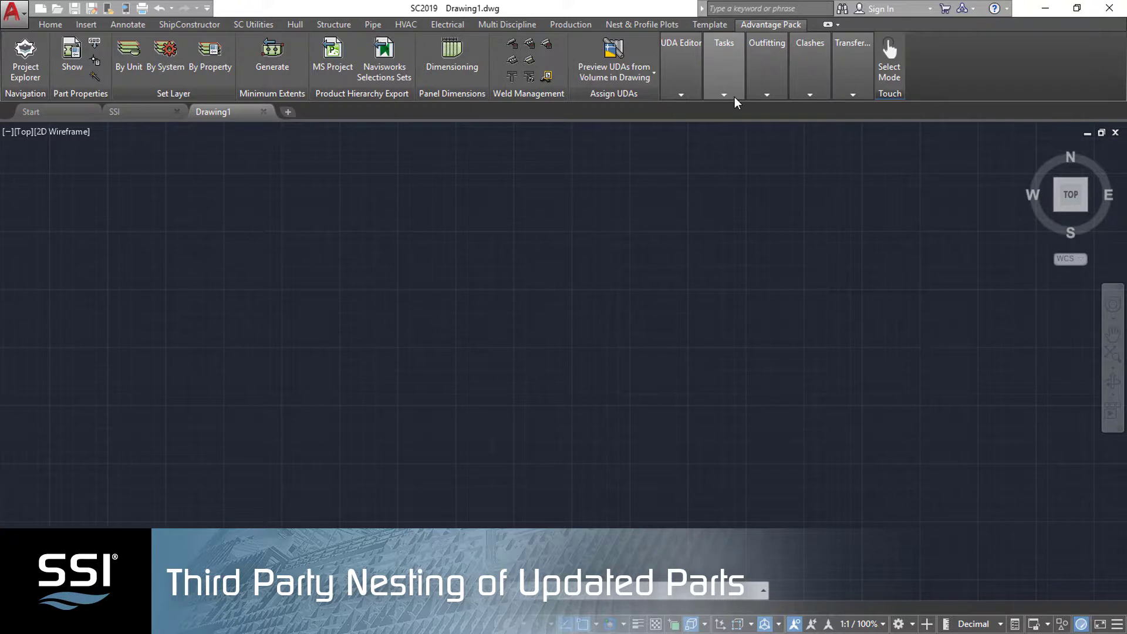
# Step: Open Task Management from the Advantage Pack Tasks dropdown
pyautogui.click(724, 94)
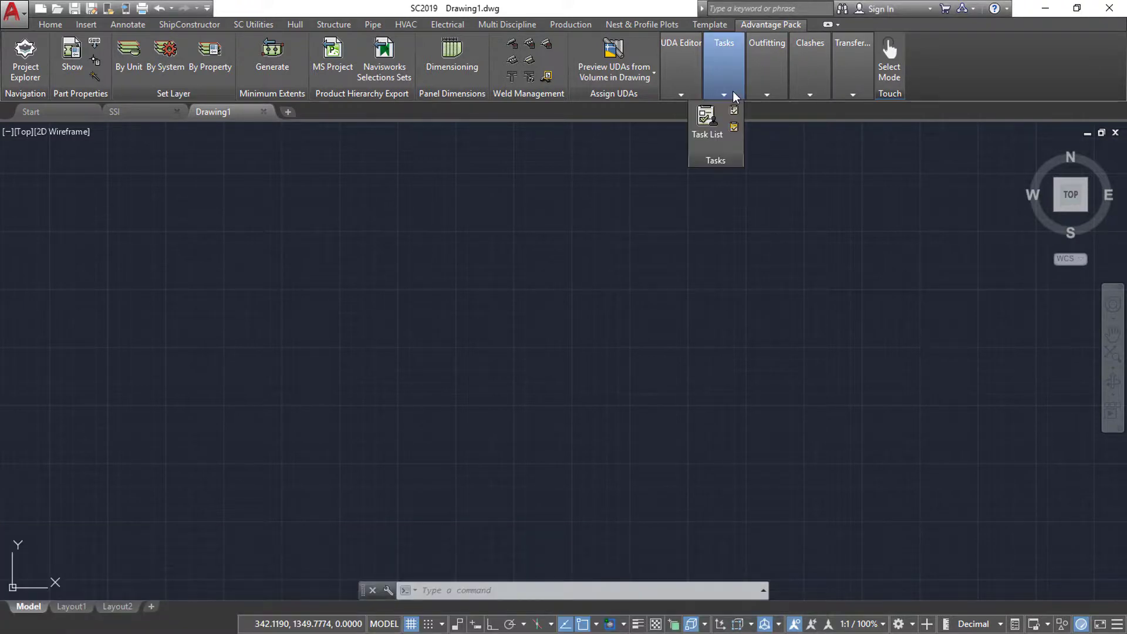
pyautogui.click(705, 120)
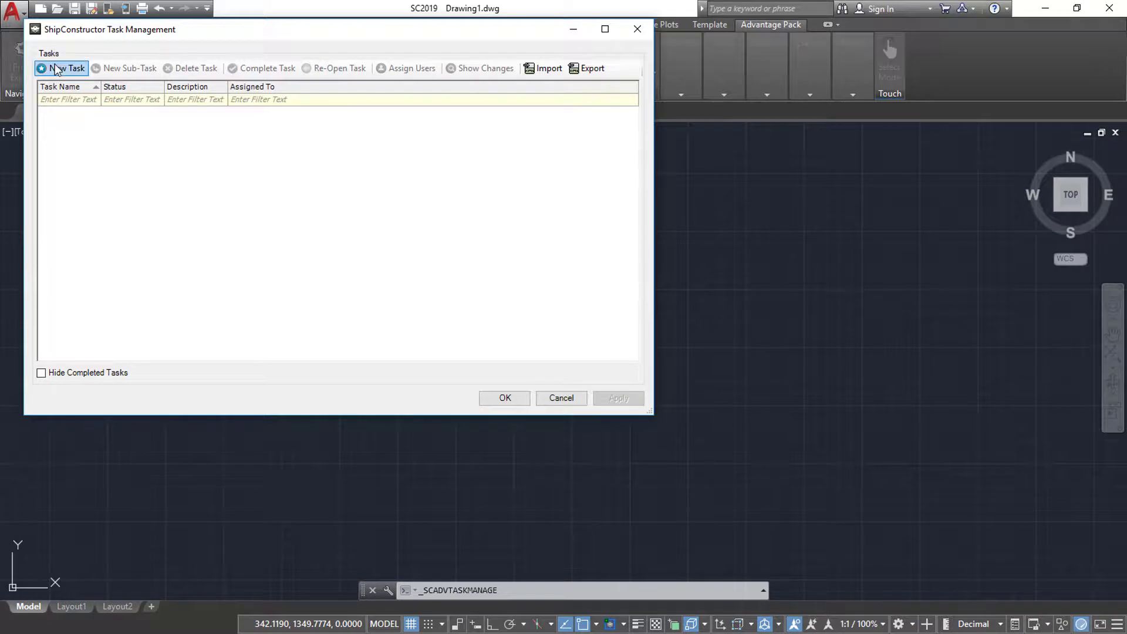
# Step: Add a new task named 'Frame 52 Changes' described as 'Add cutouts to Frame 52'
pyautogui.click(64, 68)
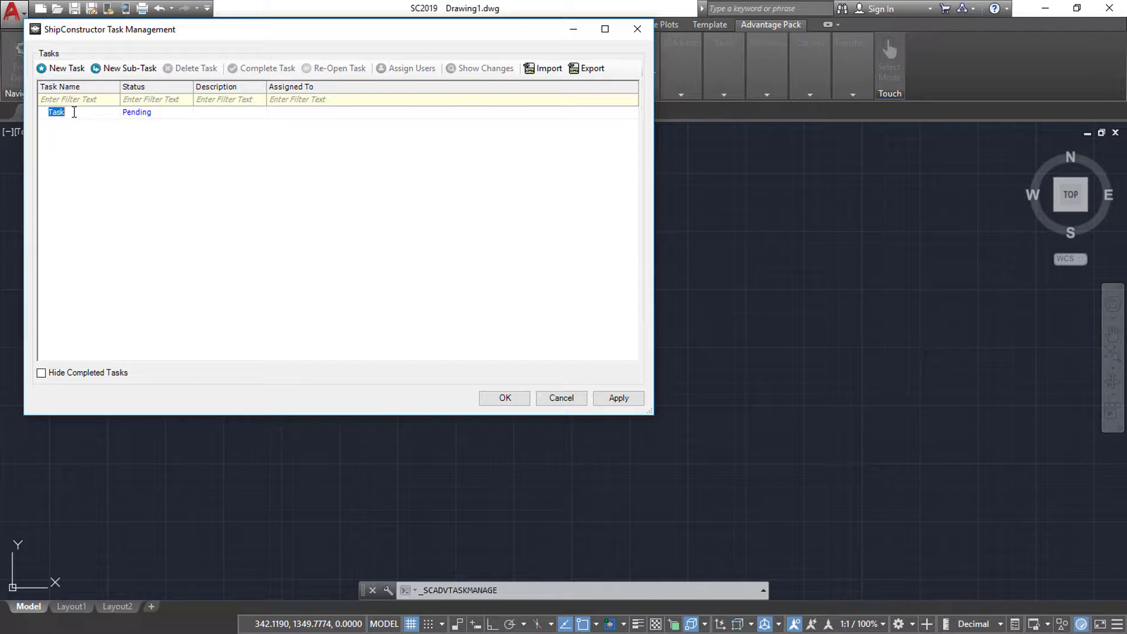
pyautogui.write('Frame')
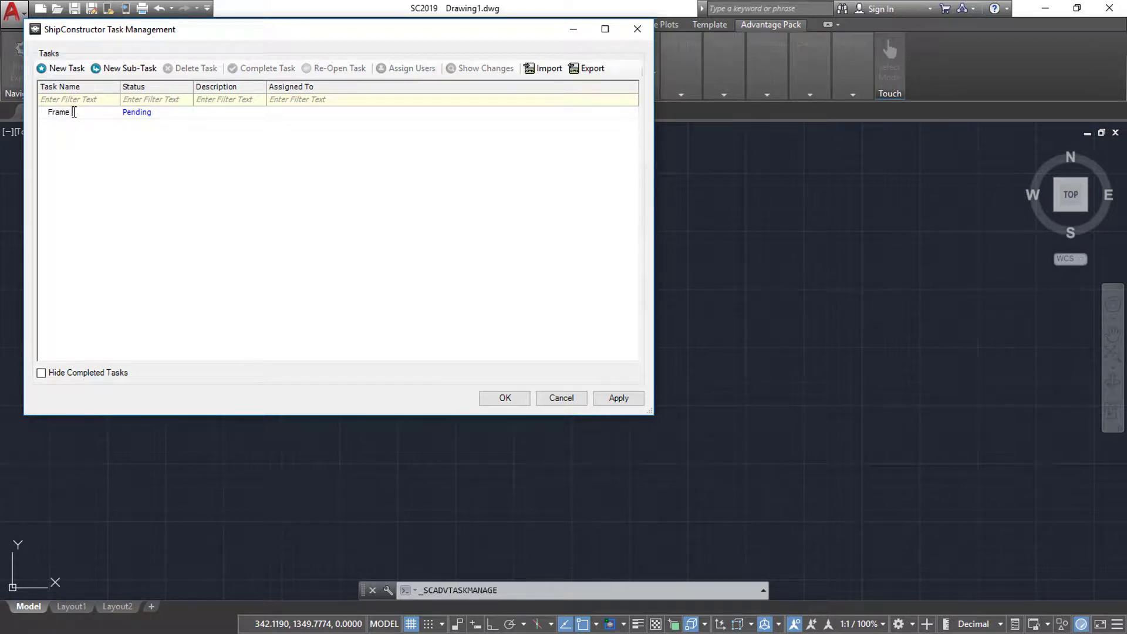
pyautogui.write('2 Changes')
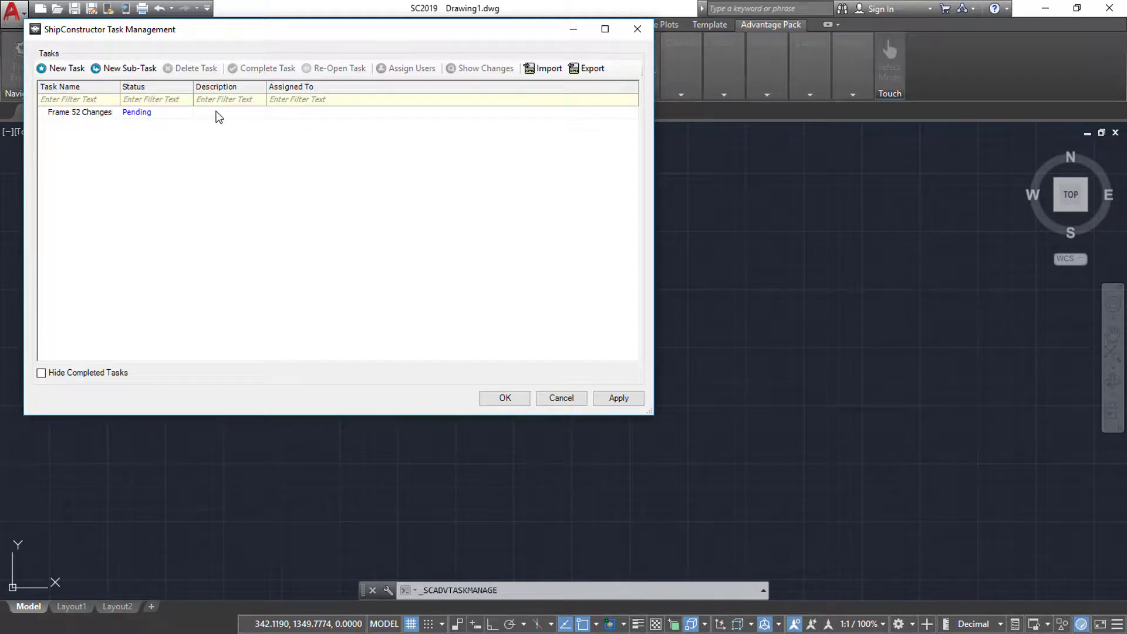
pyautogui.click(81, 112)
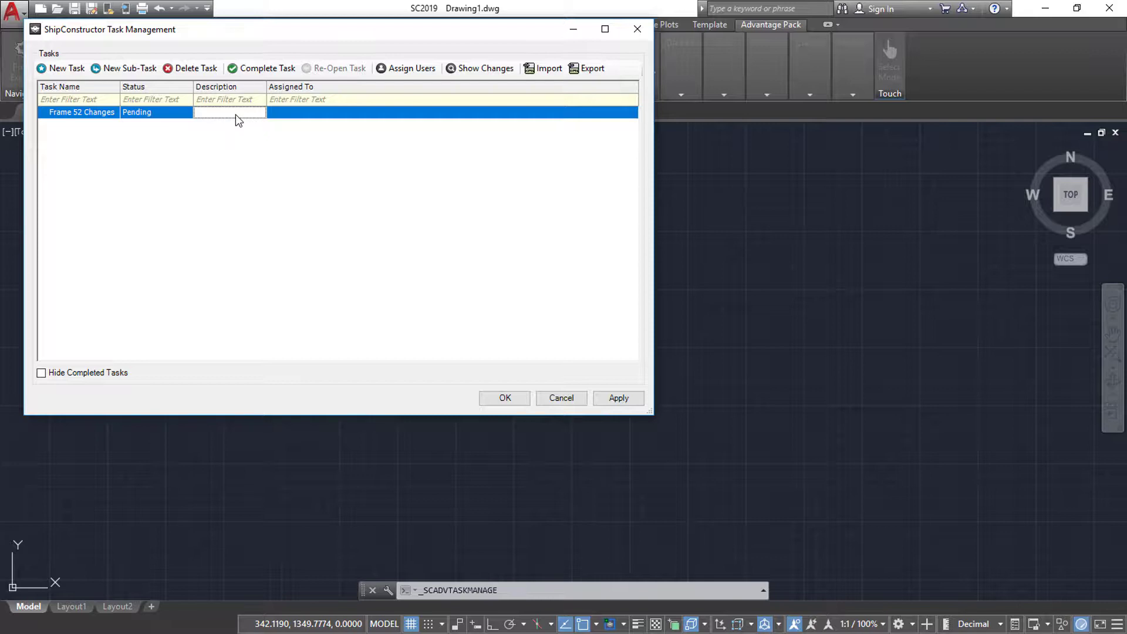
pyautogui.write('Add cutouts to Frar')
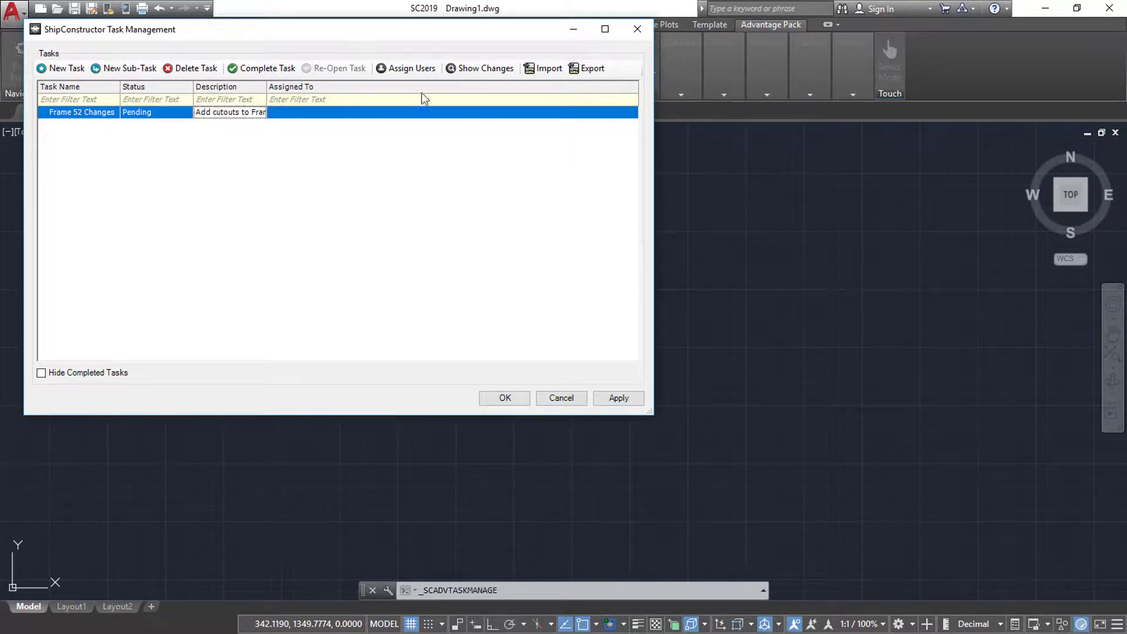
pyautogui.moveTo(266, 91)
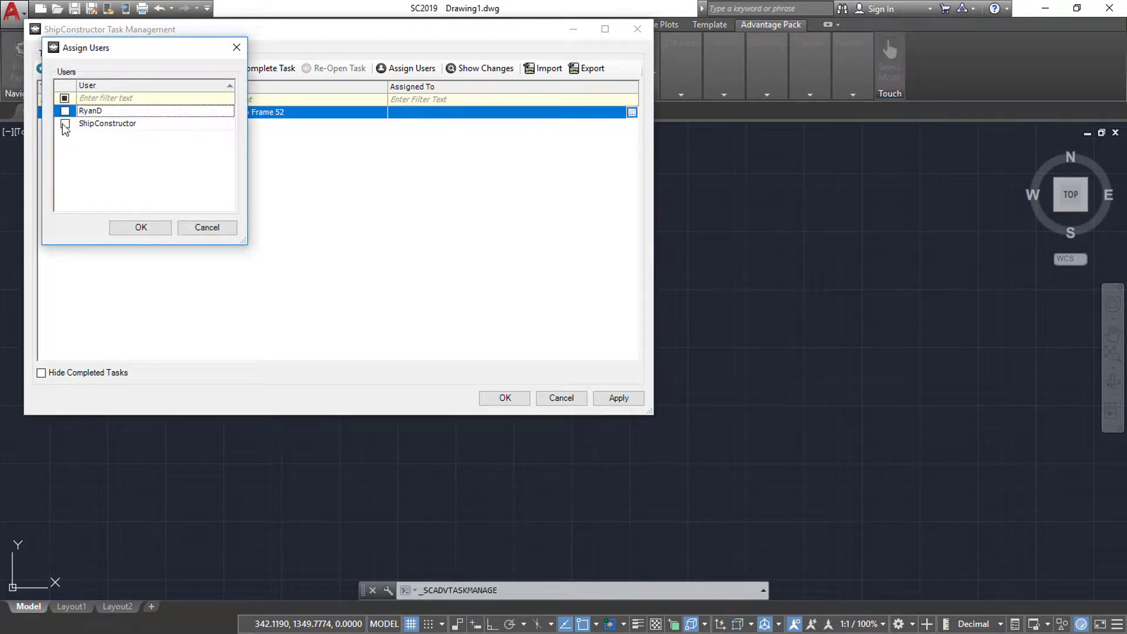
# Step: Assign the ShipConstructor user to Frame 52 Changes and save the task
pyautogui.click(139, 227)
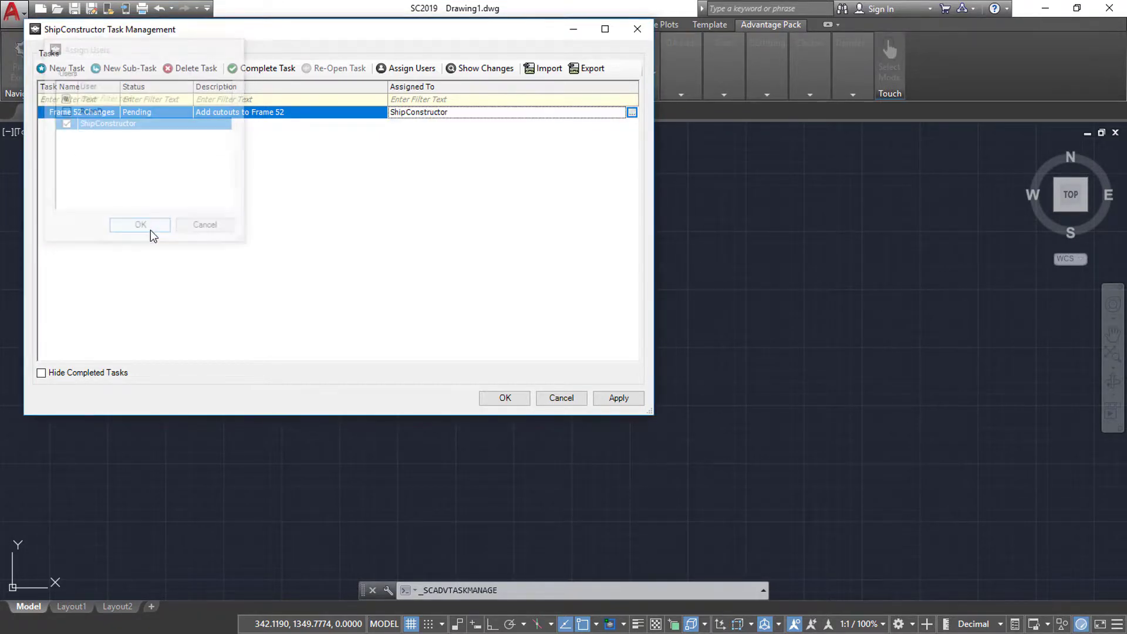
pyautogui.click(139, 225)
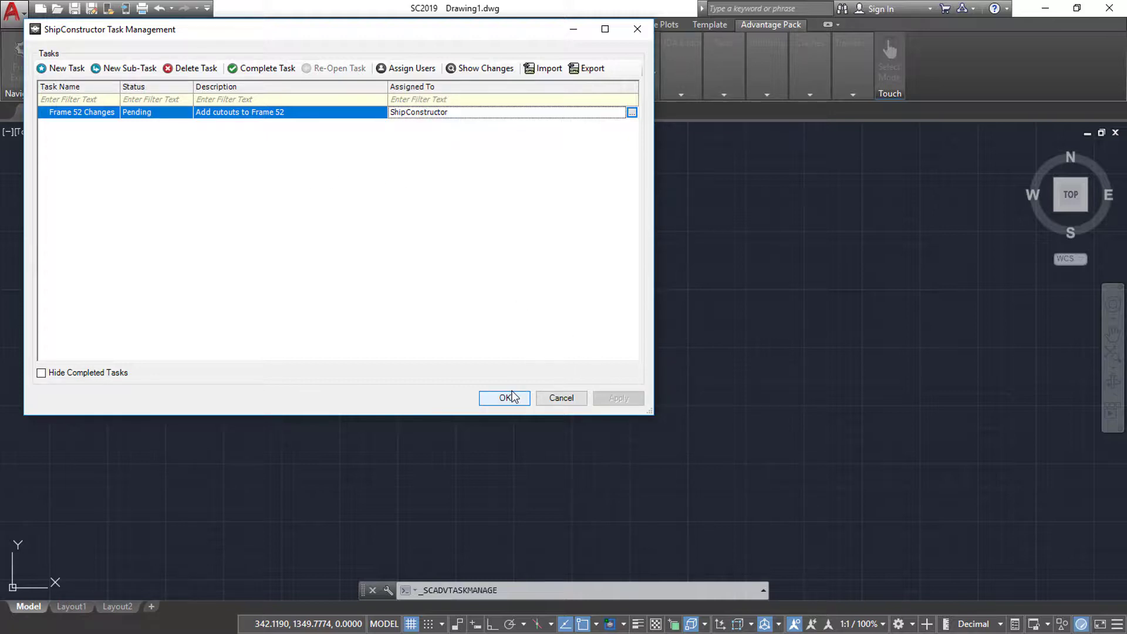
pyautogui.click(503, 398)
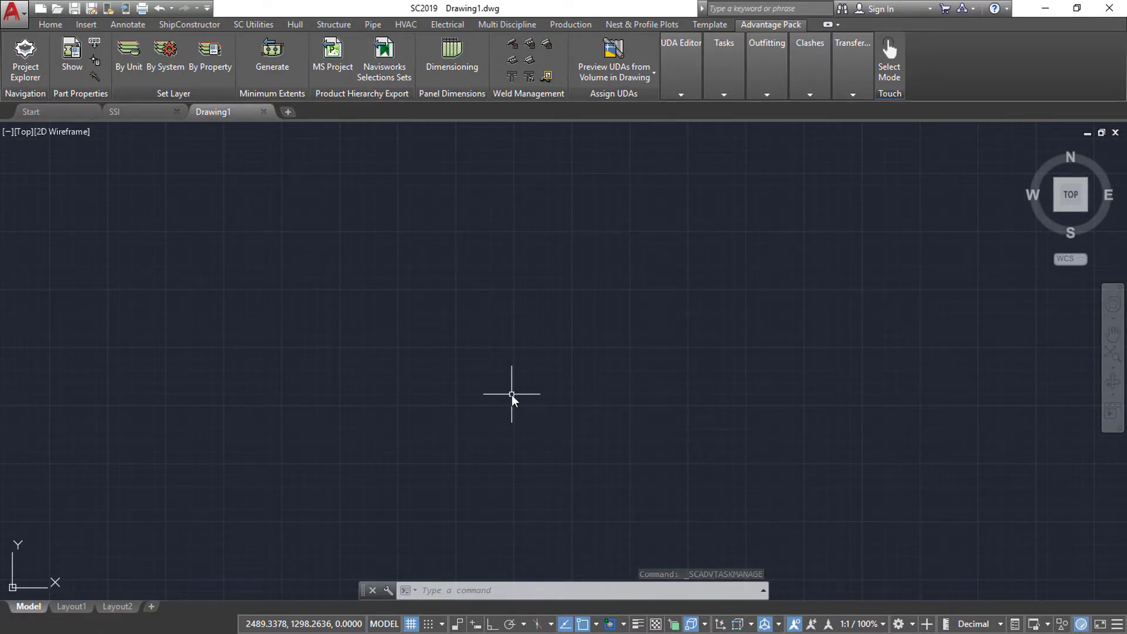
pyautogui.moveTo(633, 212)
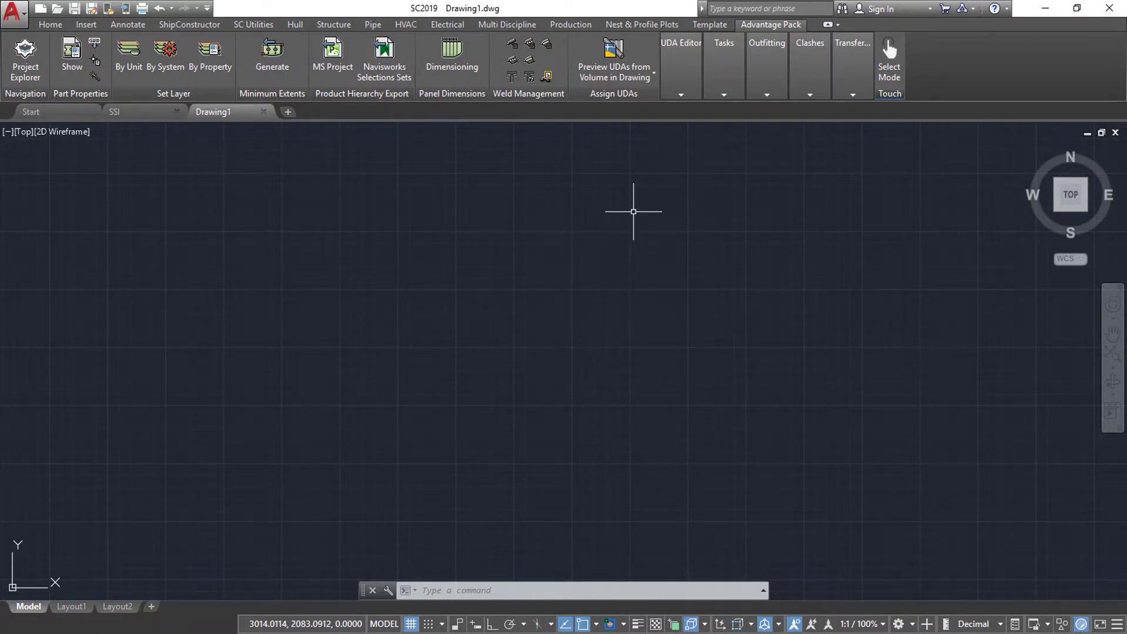
# Step: Set Frame 52 Changes as the active task from the Task List
pyautogui.click(723, 59)
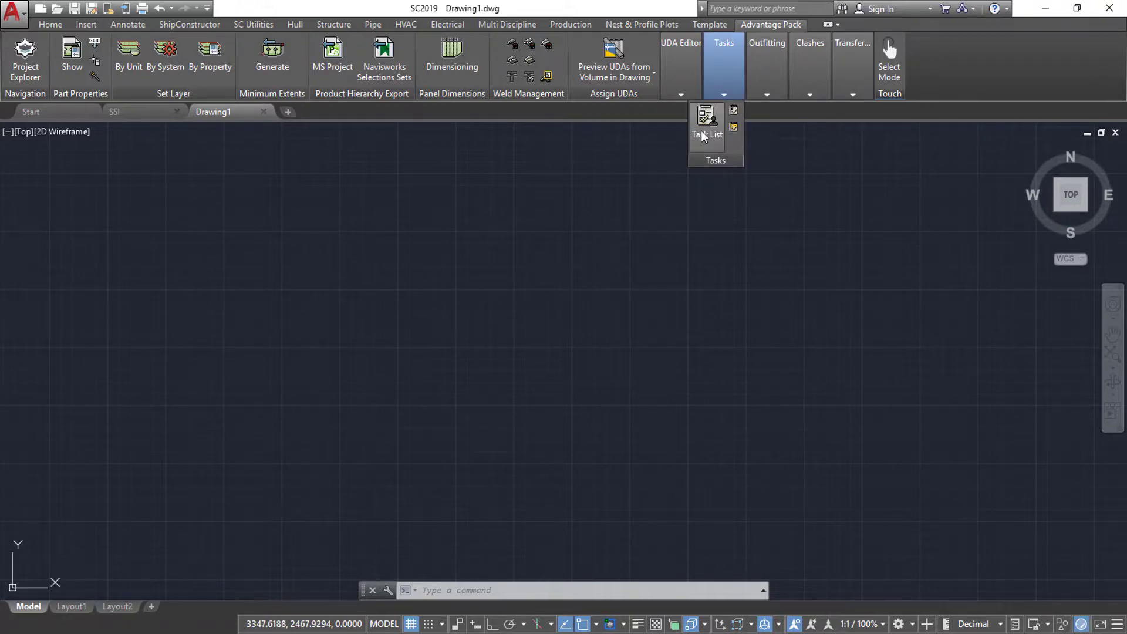
pyautogui.click(706, 116)
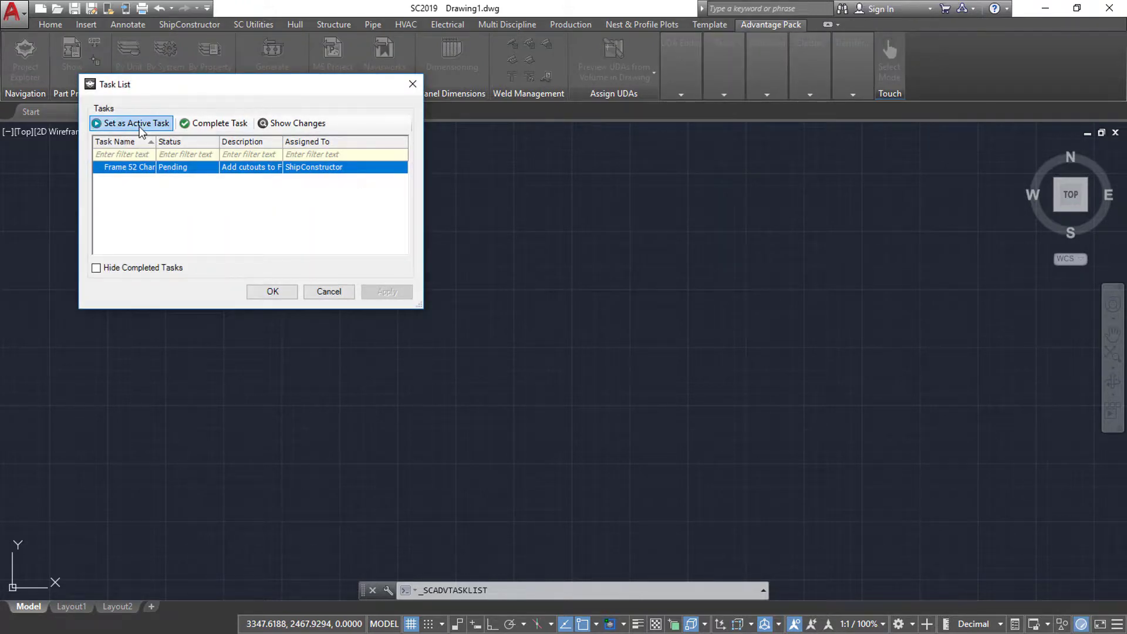
pyautogui.moveTo(144, 132)
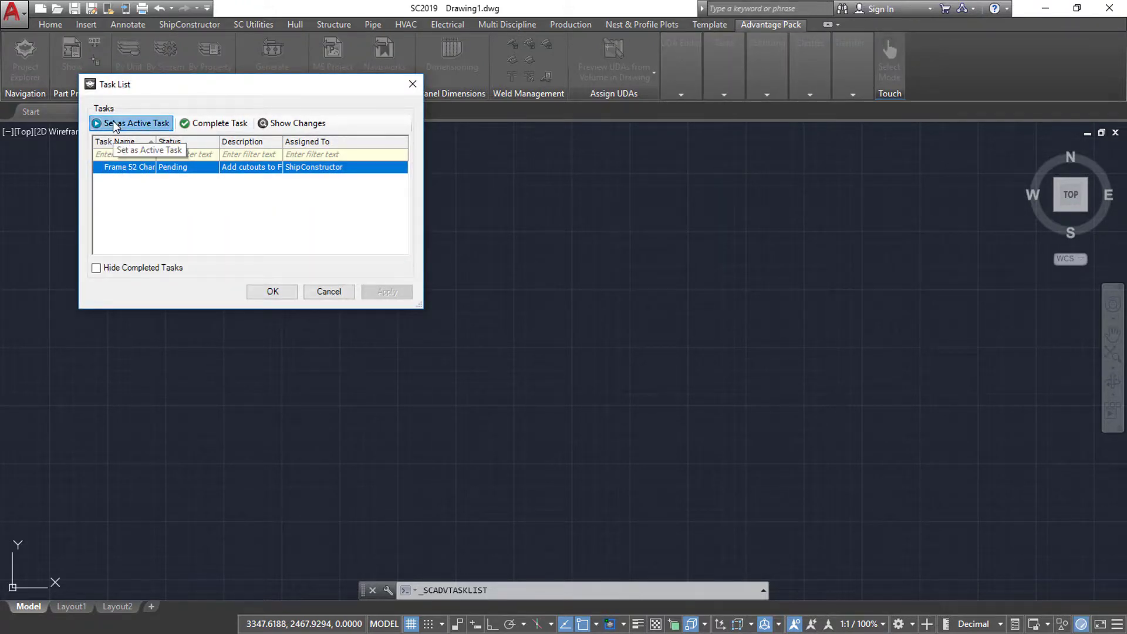
pyautogui.click(131, 123)
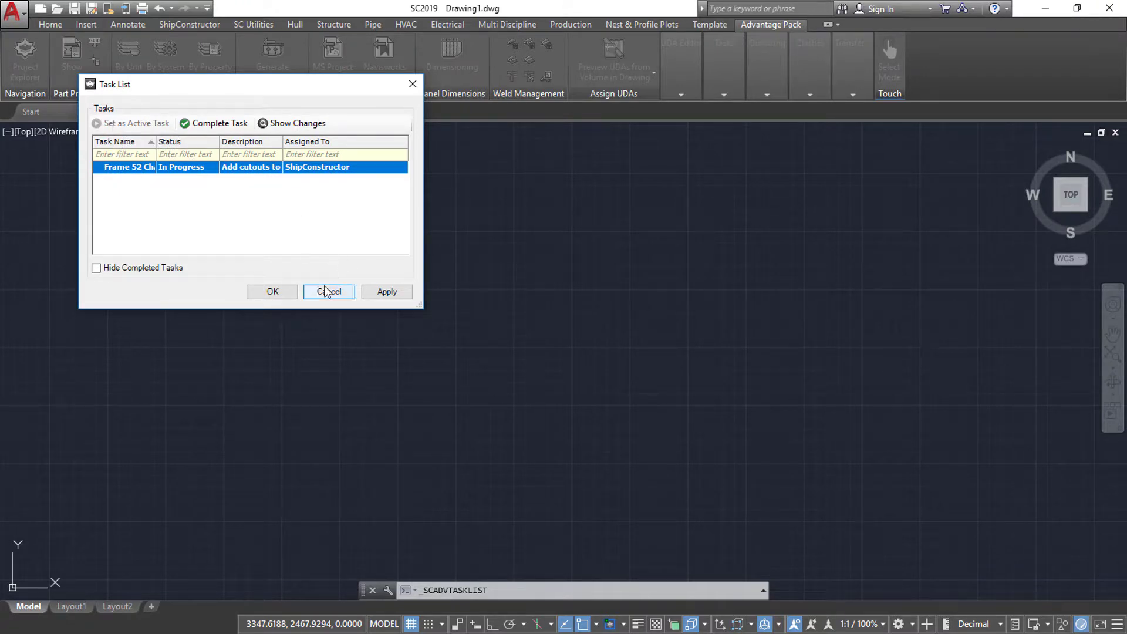
pyautogui.click(328, 291)
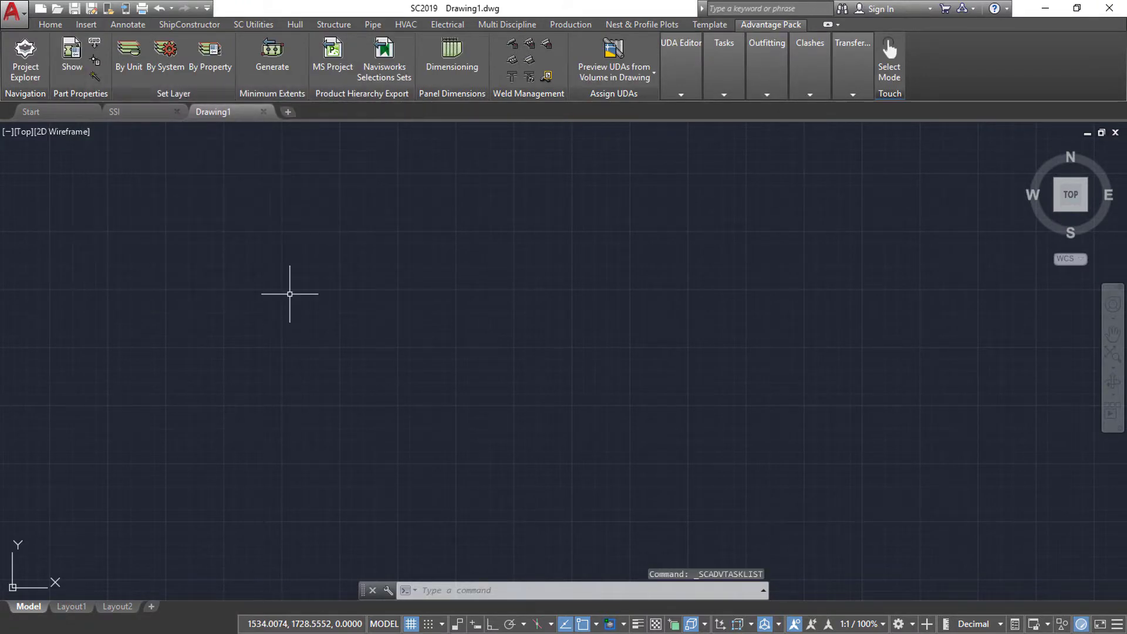
pyautogui.click(189, 24)
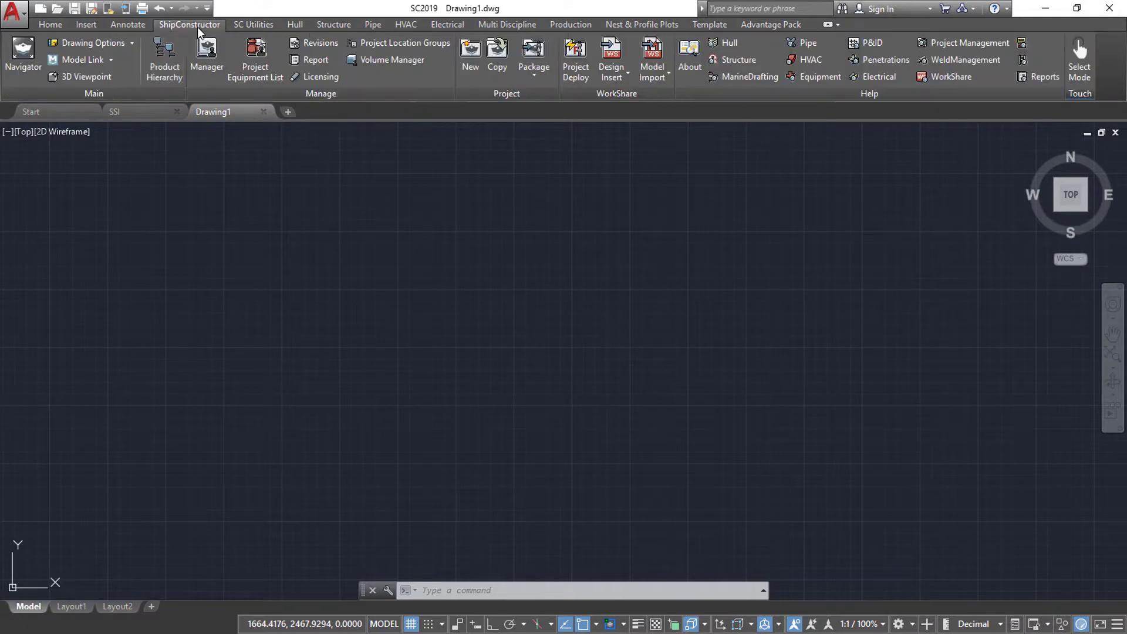
# Step: Open the U02_FR52 drawing from unit U02 in the Navigator
pyautogui.click(207, 49)
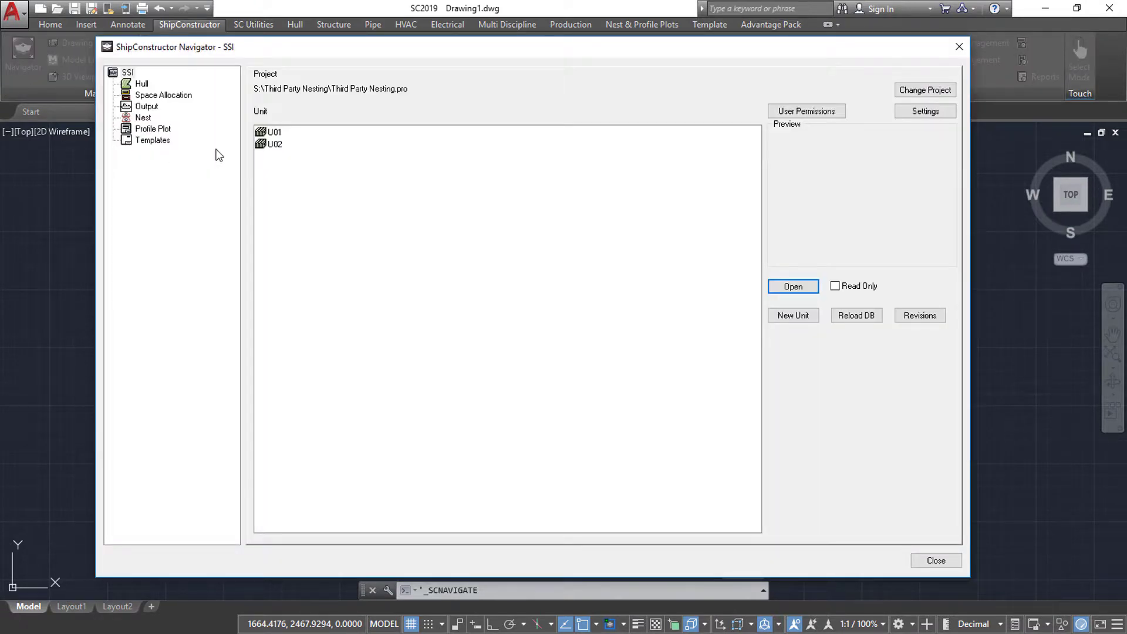
pyautogui.doubleClick(275, 144)
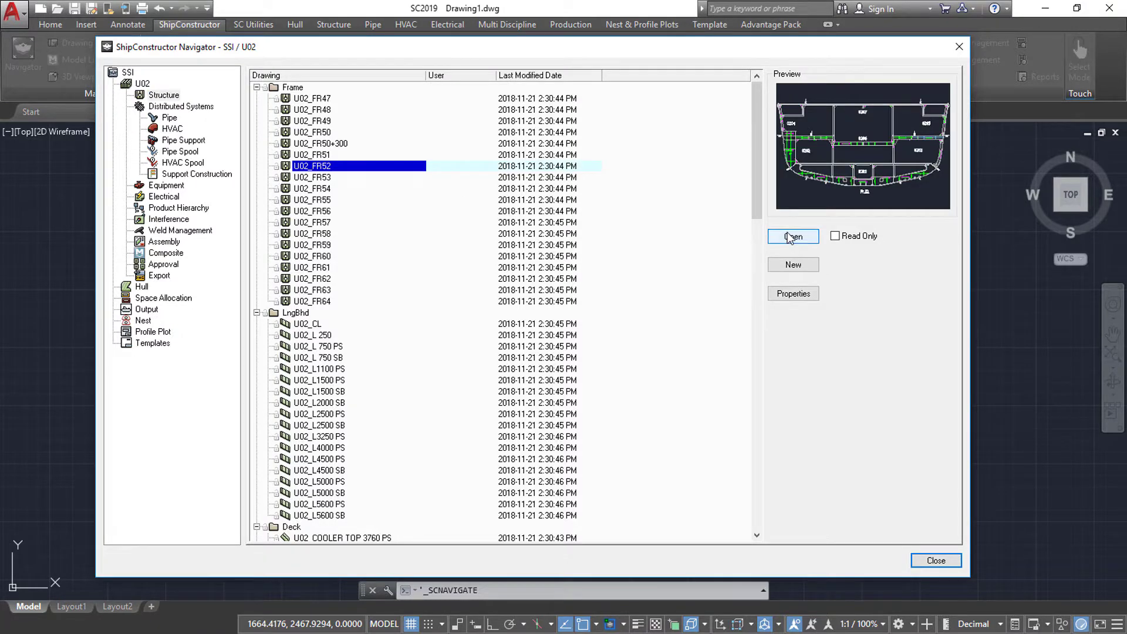
pyautogui.click(792, 236)
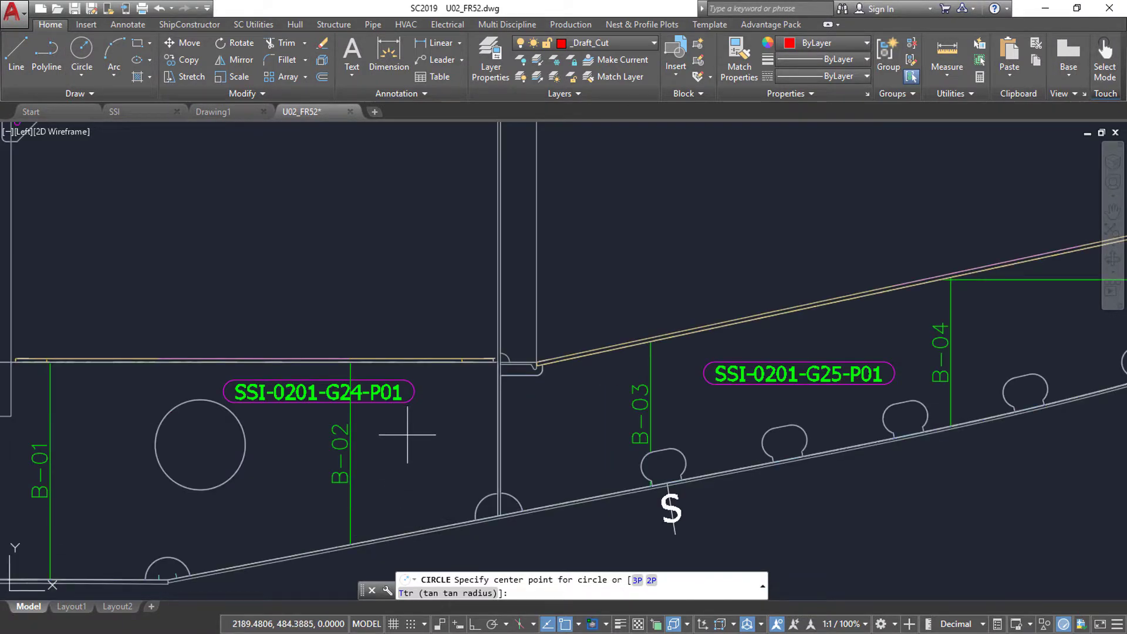
# Step: Draw a circular cutout in plate SSI-0201-G24-P01 and update the mirrored plate
pyautogui.click(333, 25)
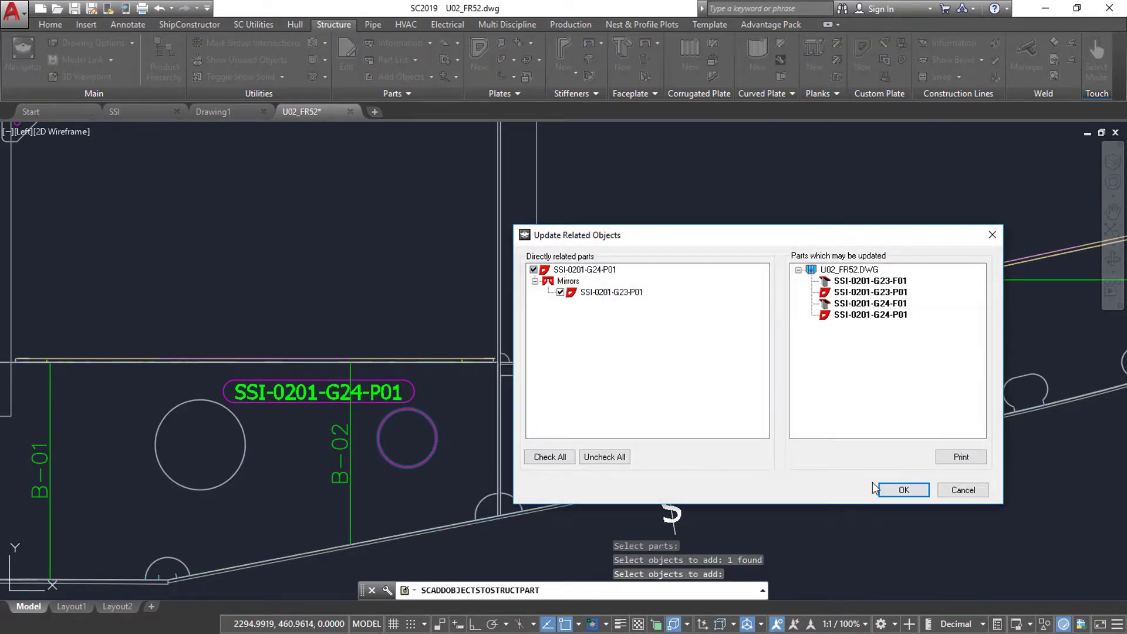
pyautogui.click(903, 489)
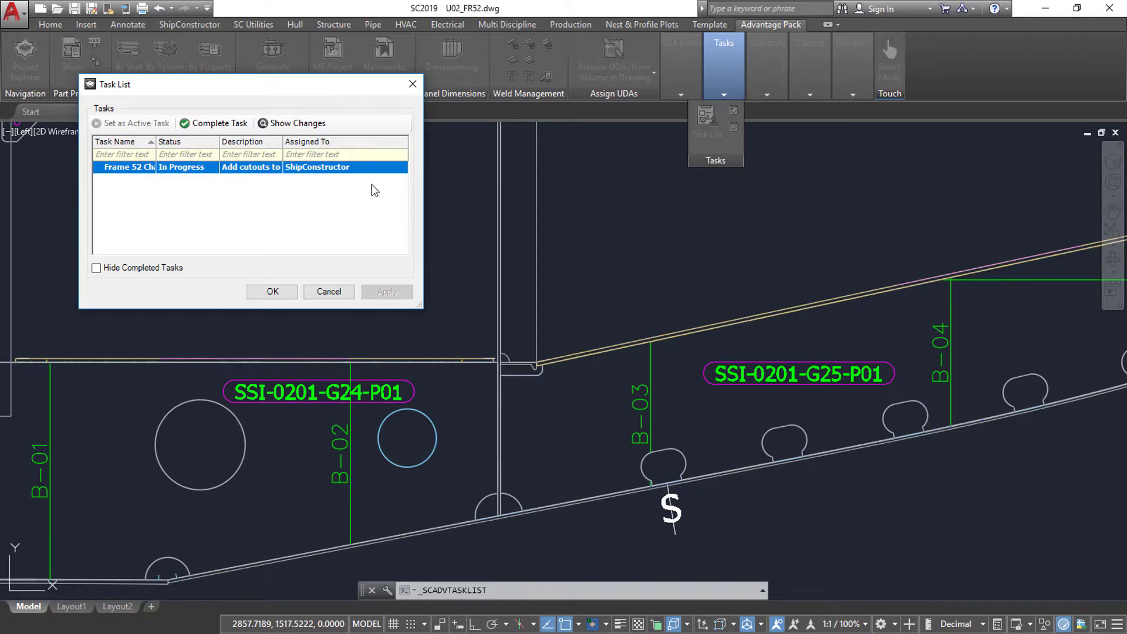
# Step: Mark the Frame 52 Changes task as Completed
pyautogui.click(219, 123)
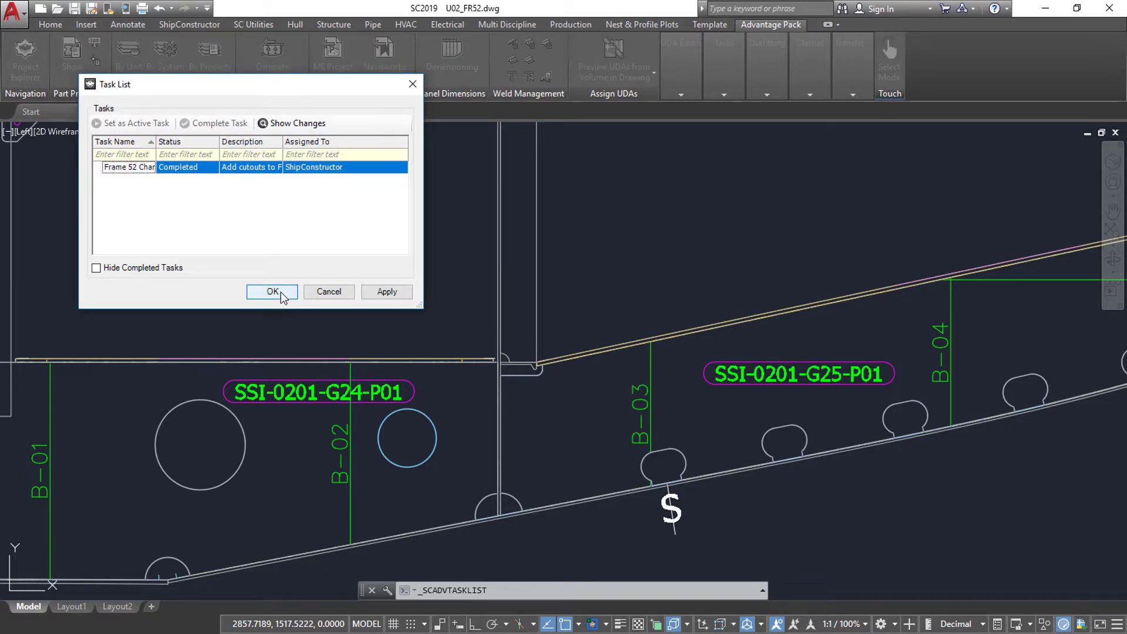
pyautogui.click(271, 292)
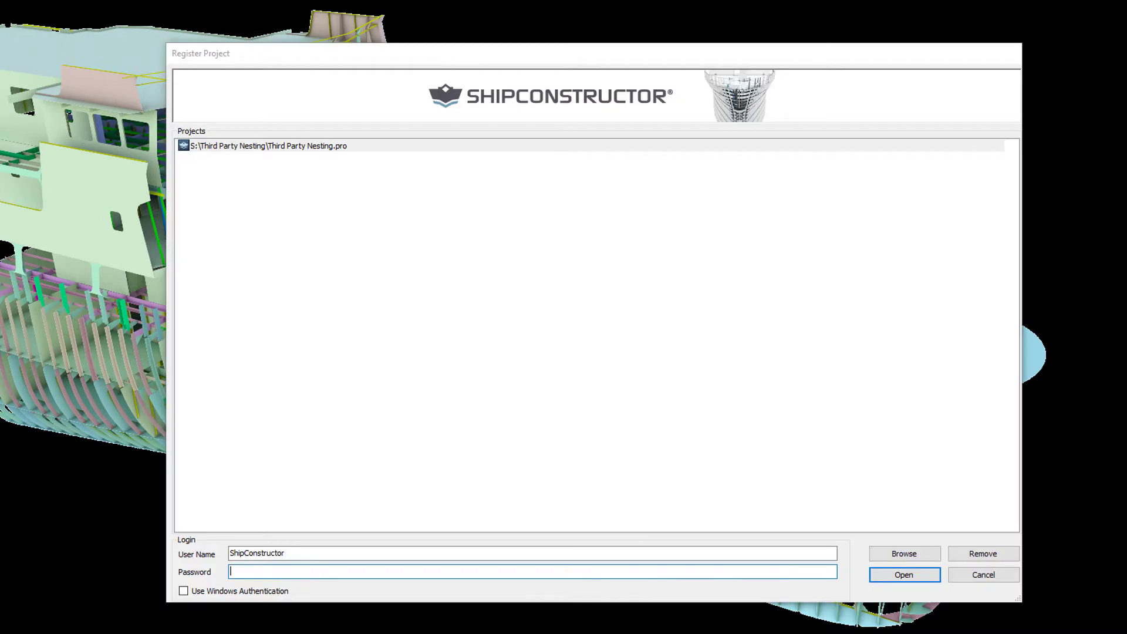
pyautogui.moveTo(872, 563)
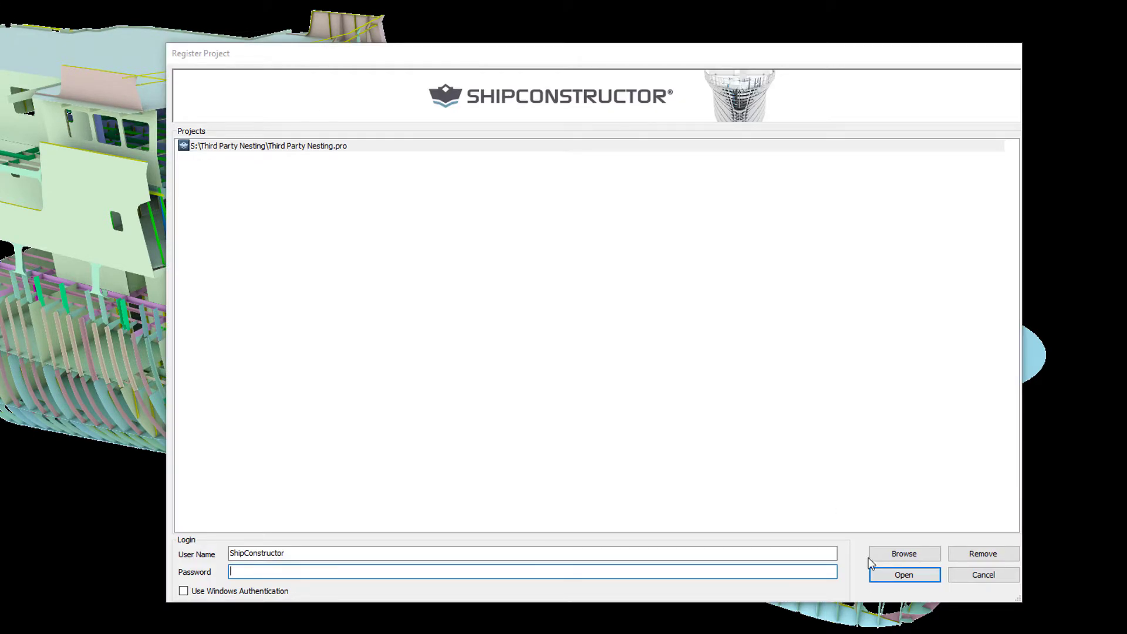
# Step: Open Third Party Nesting.pro in PublisherLT and start the Load Manager
pyautogui.click(905, 575)
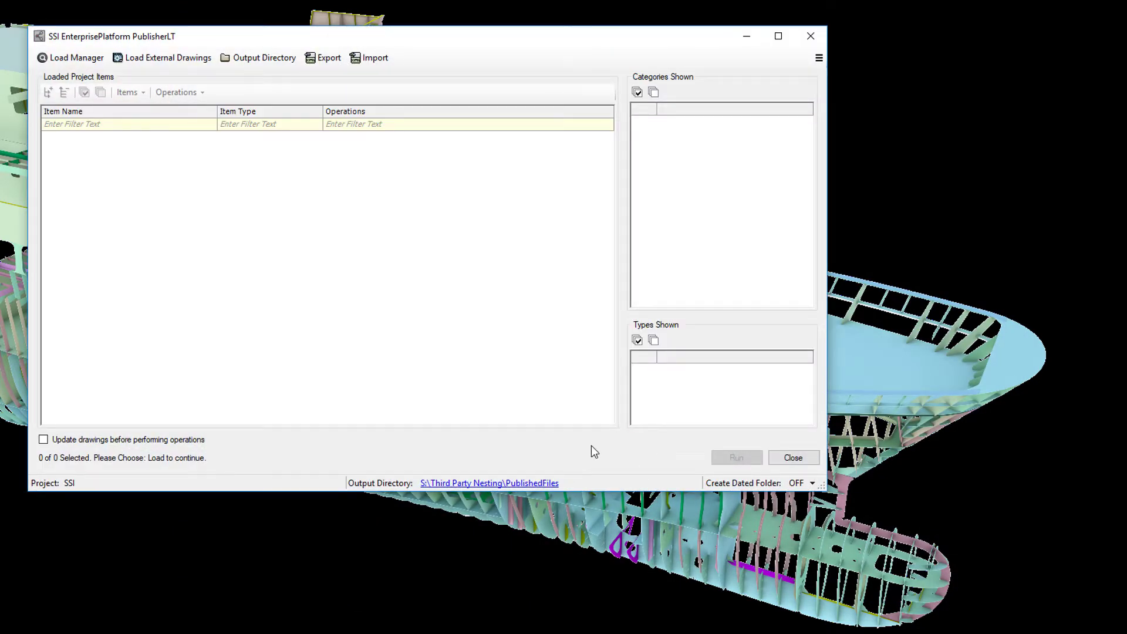
pyautogui.moveTo(563, 429)
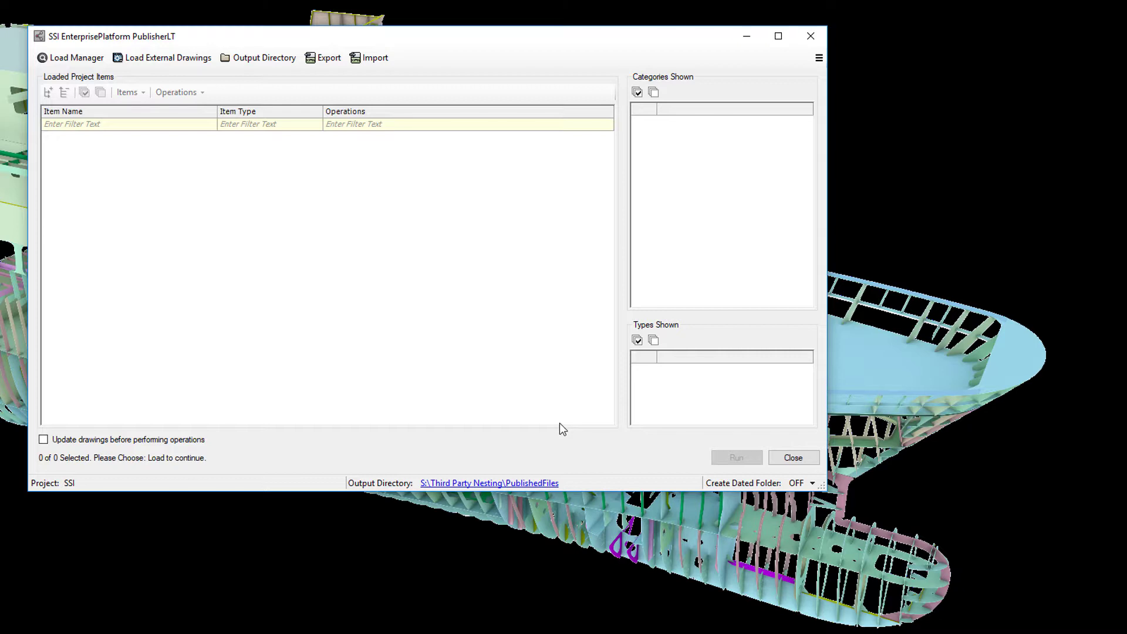
pyautogui.moveTo(228, 145)
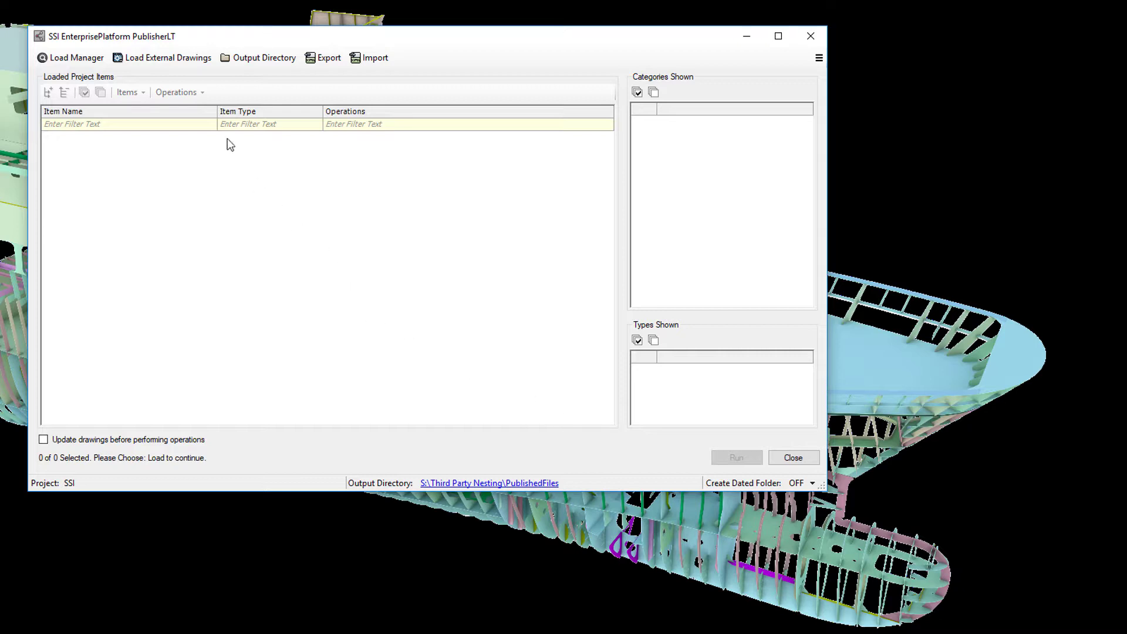
pyautogui.click(69, 57)
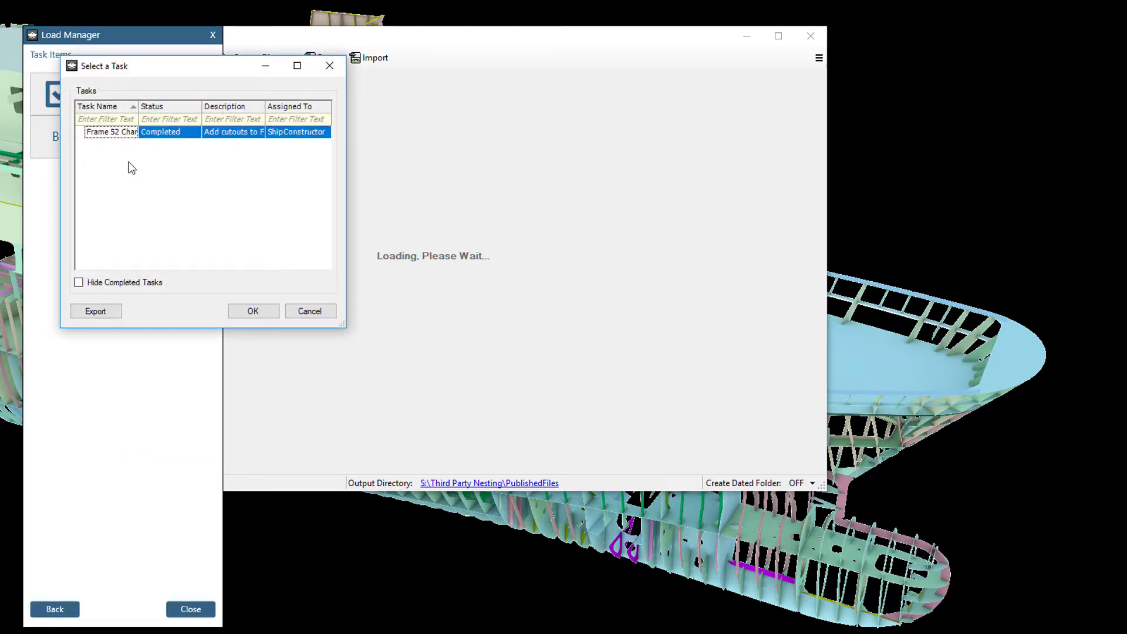
# Step: Load the Frame 52 Changes task items, showing only plates G23-P01 and G24-P01
pyautogui.click(253, 312)
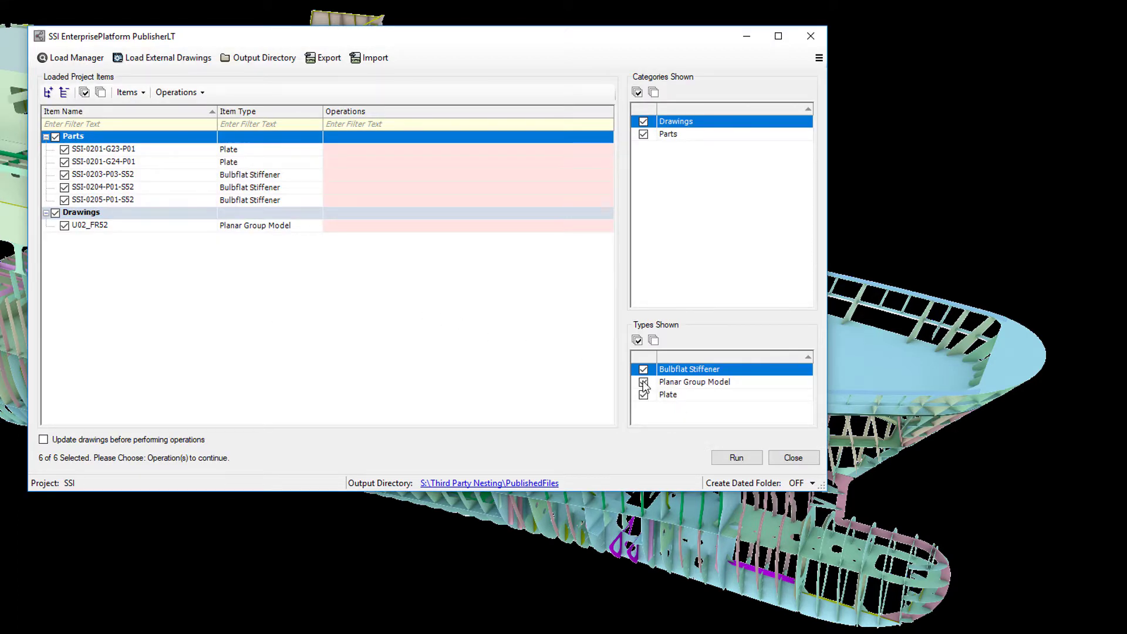
pyautogui.click(643, 382)
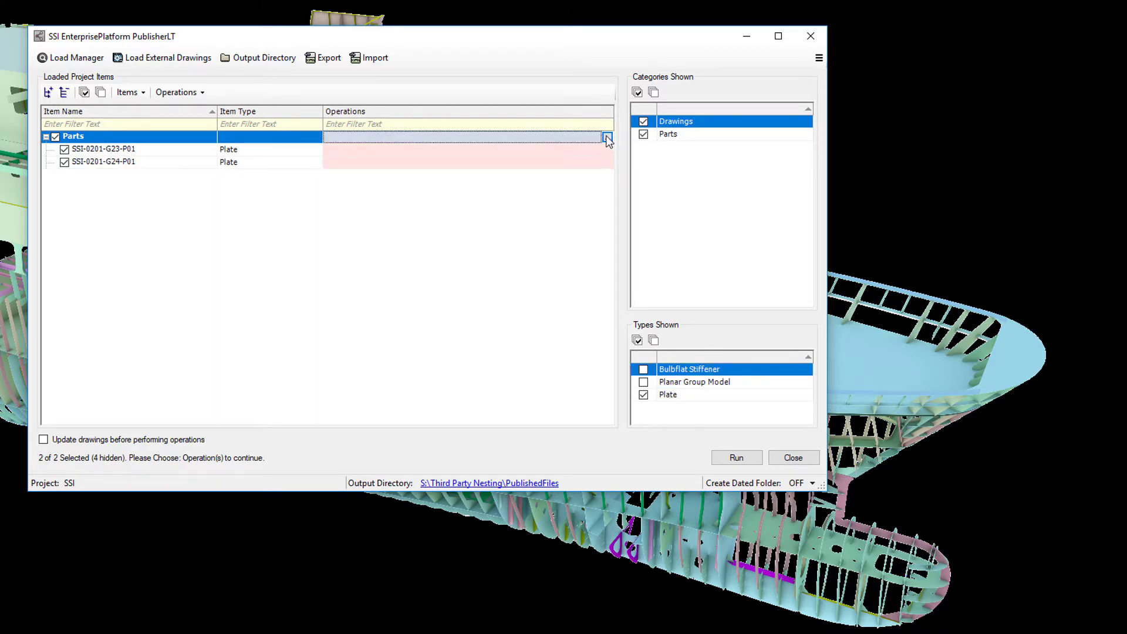
# Step: Assign the Third Party Nesting DXFs of Plate Parts operation to both plates
pyautogui.click(604, 136)
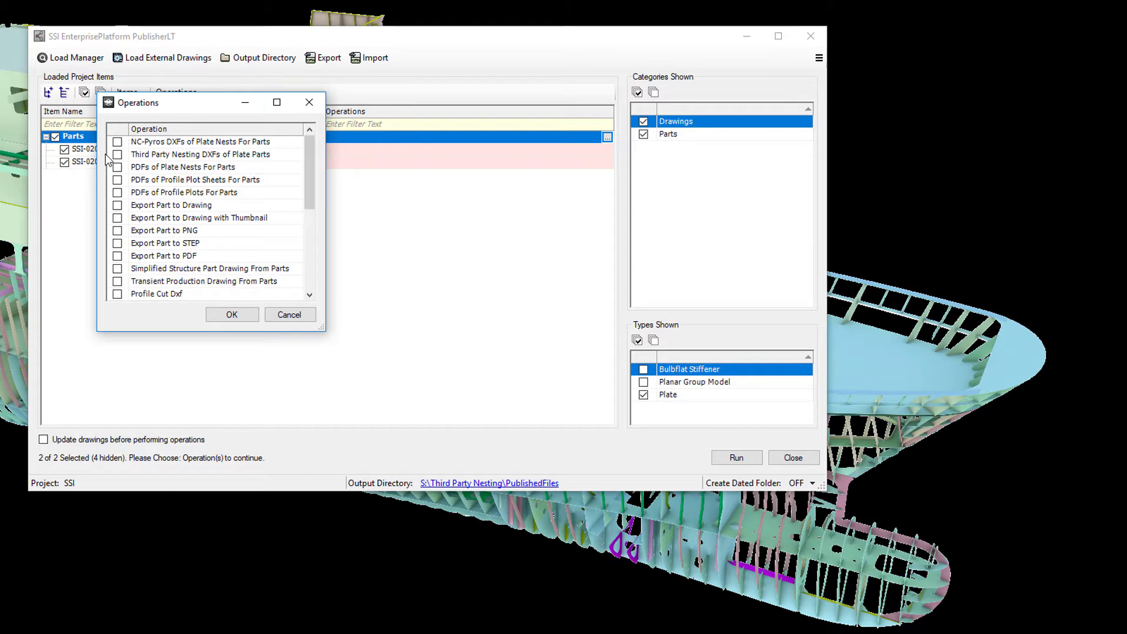
pyautogui.click(117, 155)
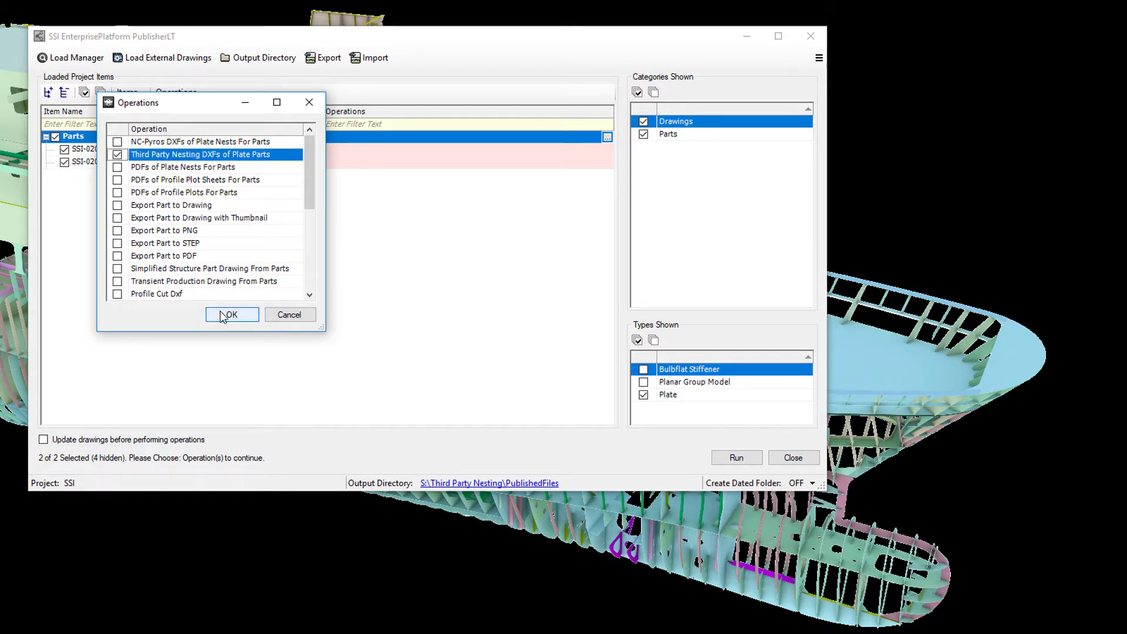
pyautogui.click(231, 314)
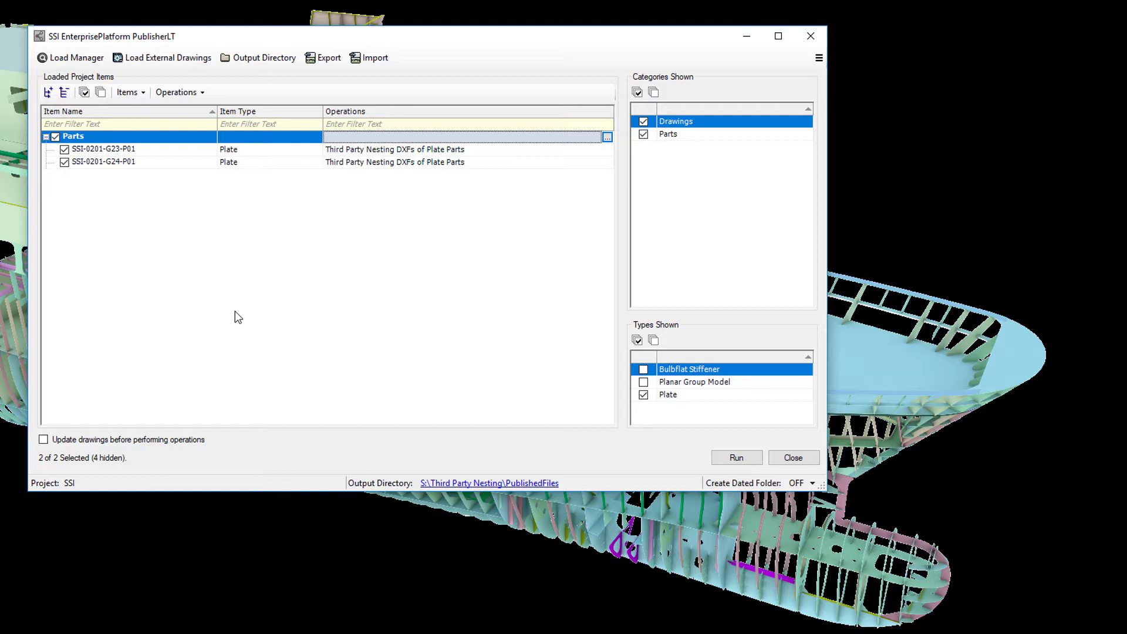
pyautogui.moveTo(715, 453)
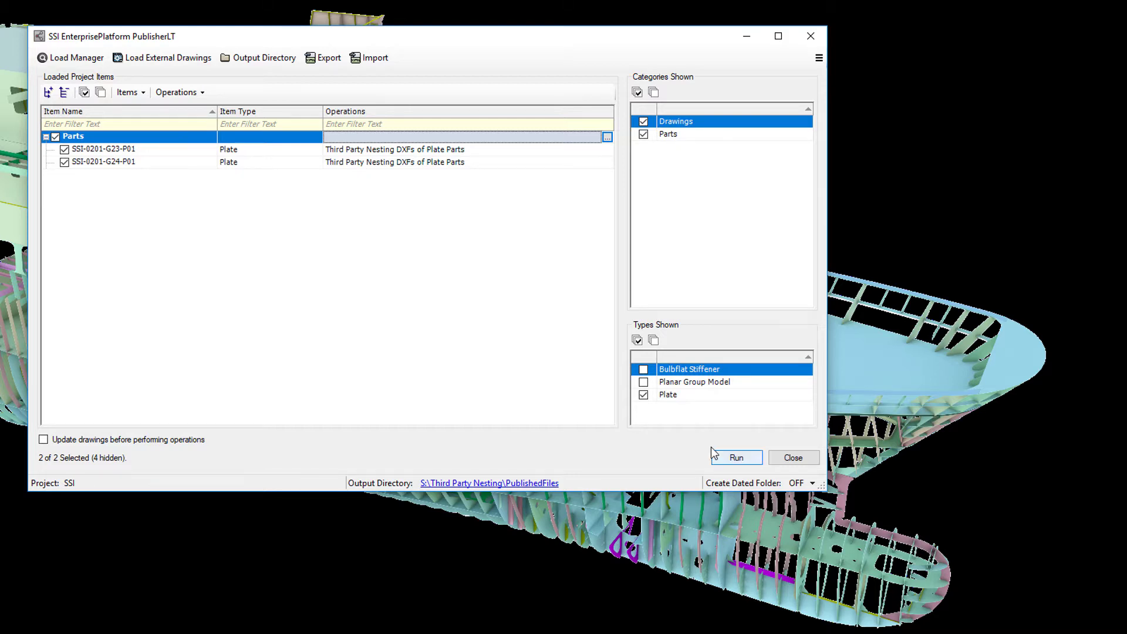
# Step: Run the PublisherLT export producing SSI-0201-G23-P01.dxf and SSI-0201-G24-P01.dxf, then view the output folder
pyautogui.click(738, 457)
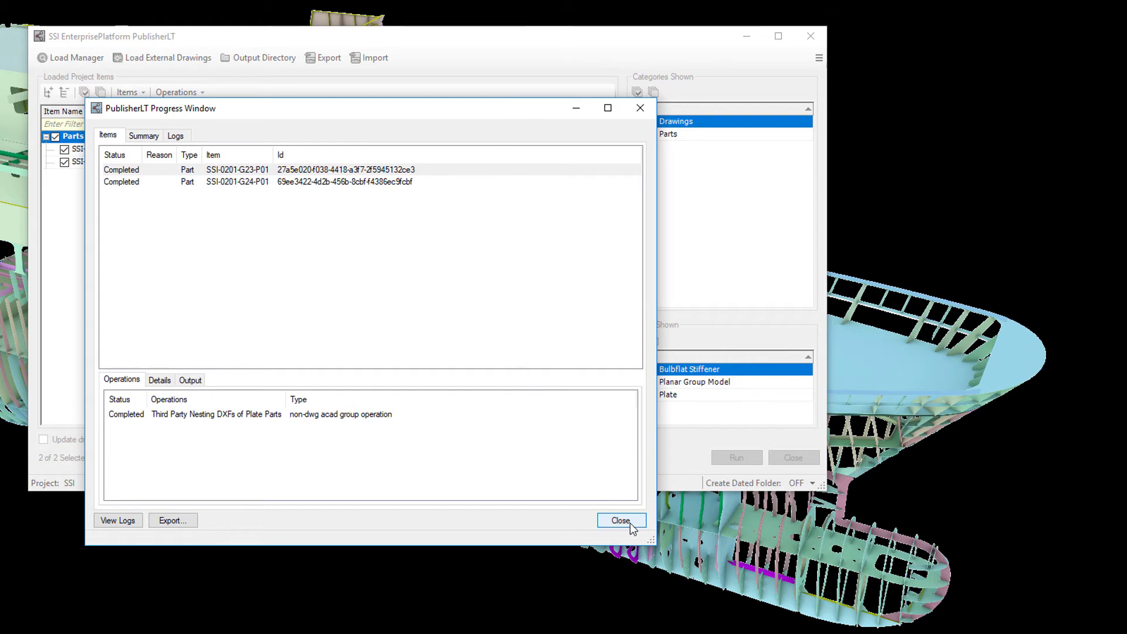
pyautogui.click(622, 519)
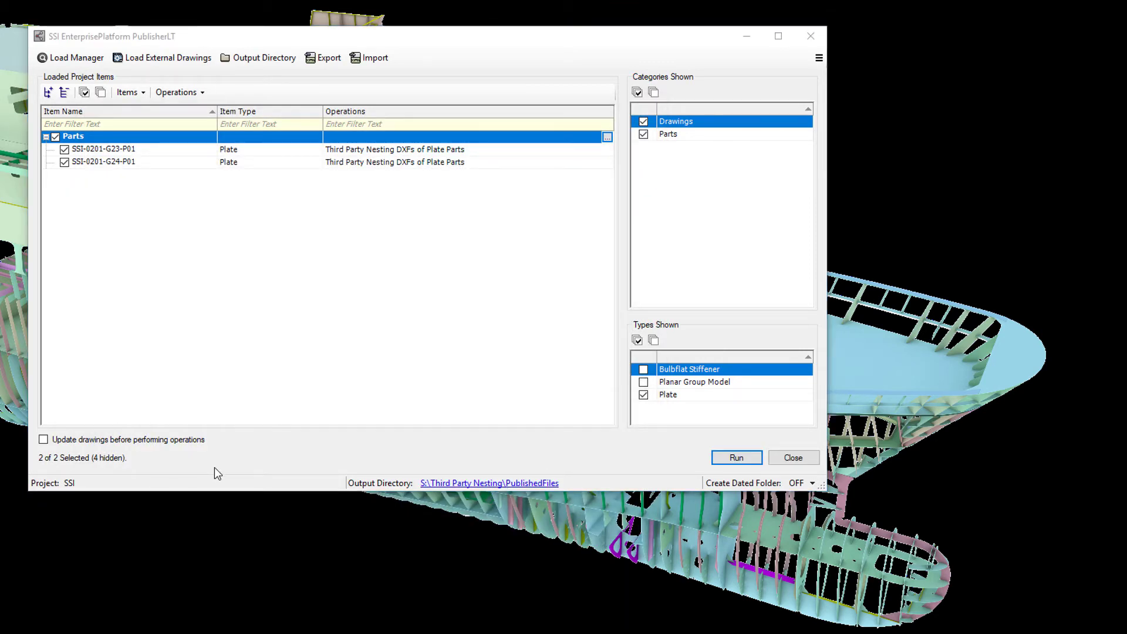
pyautogui.click(490, 483)
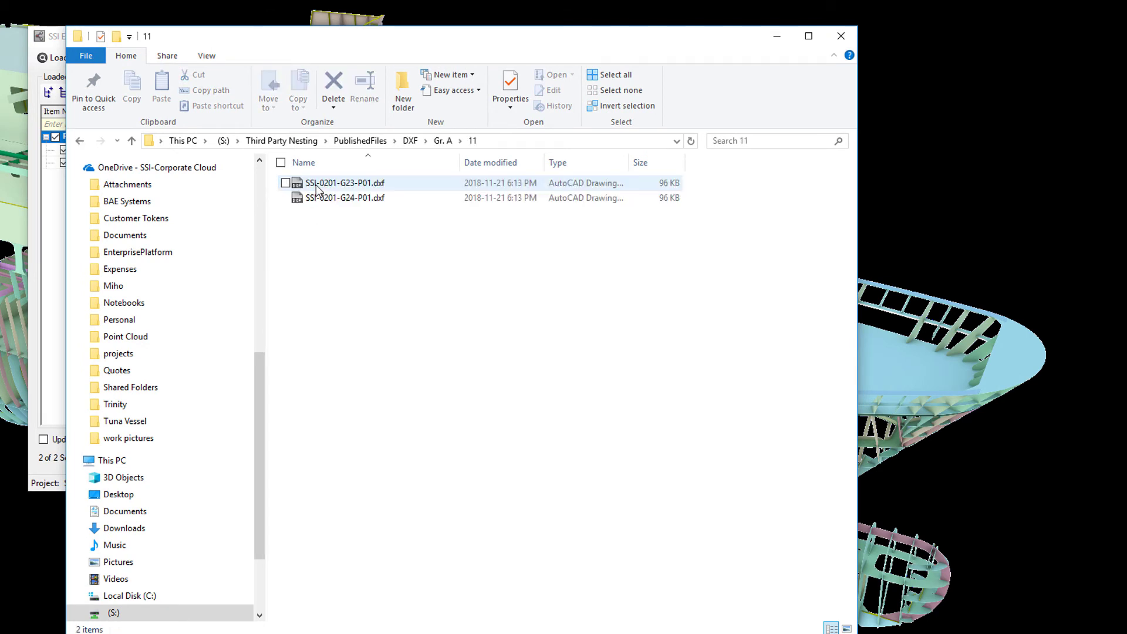
# Step: Open SSI-0201-G23-P01.dxf from the PublishedFiles\DXF\Gr. A\11 folder in AutoCAD
pyautogui.doubleClick(337, 182)
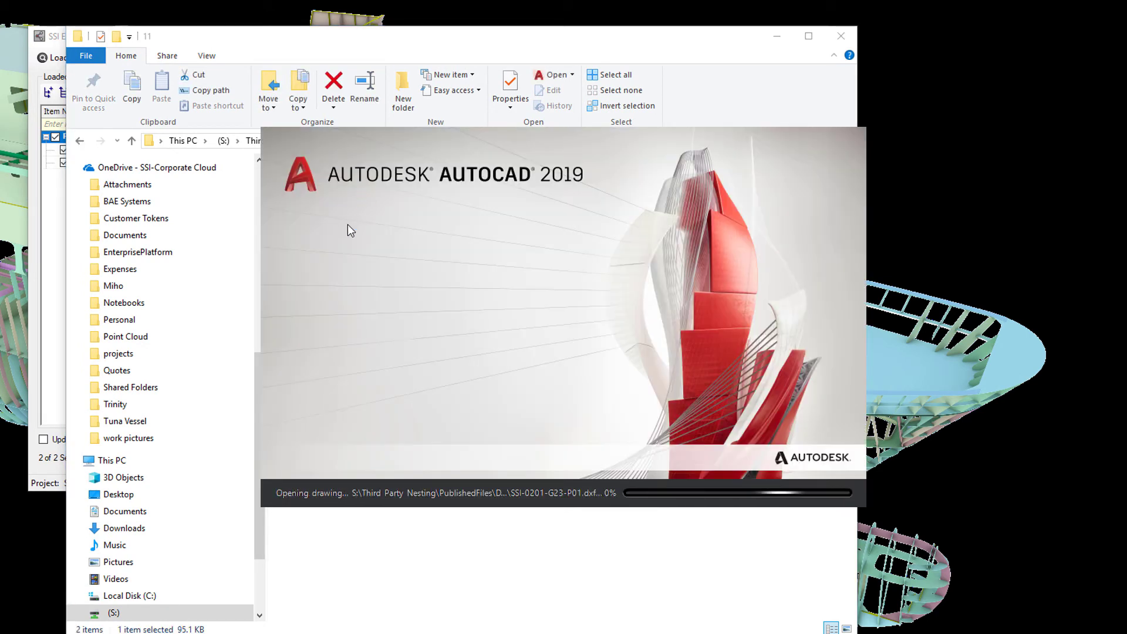